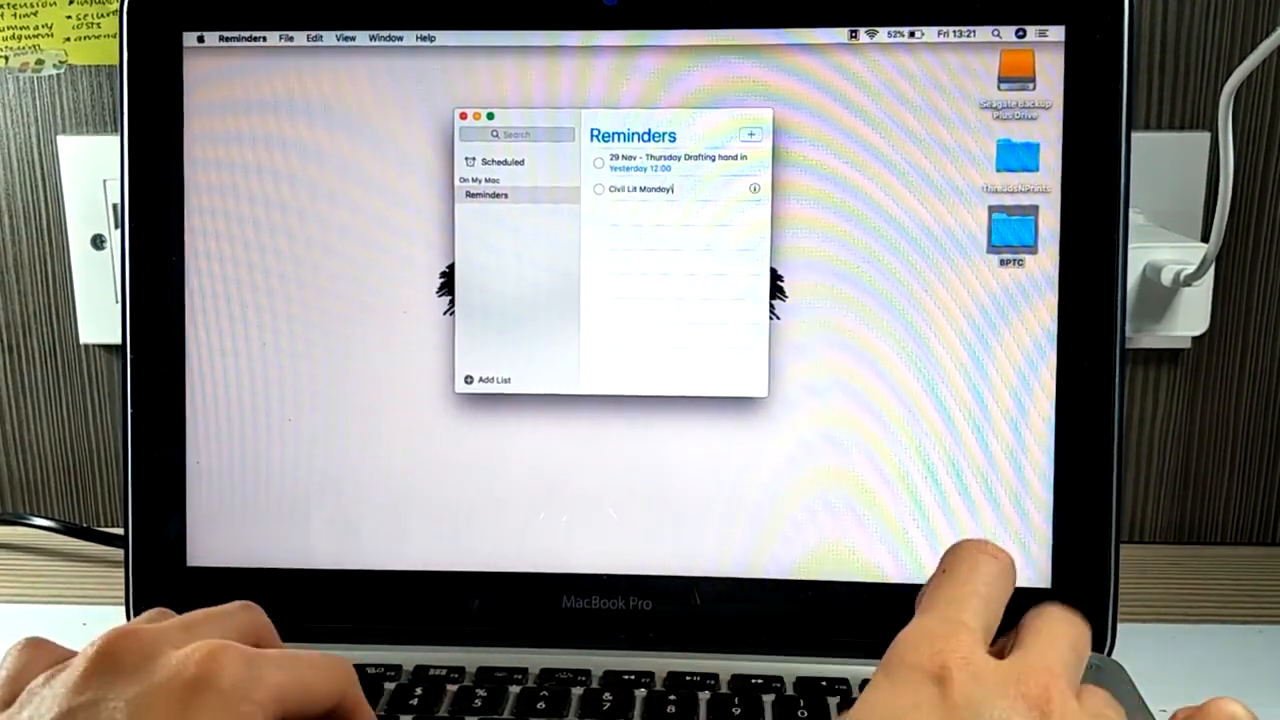
# Step: Add a new reminder reading 'Criminal Lit SGS 8' to the Reminders list
pyautogui.write('Criminal Lit SGS 8')
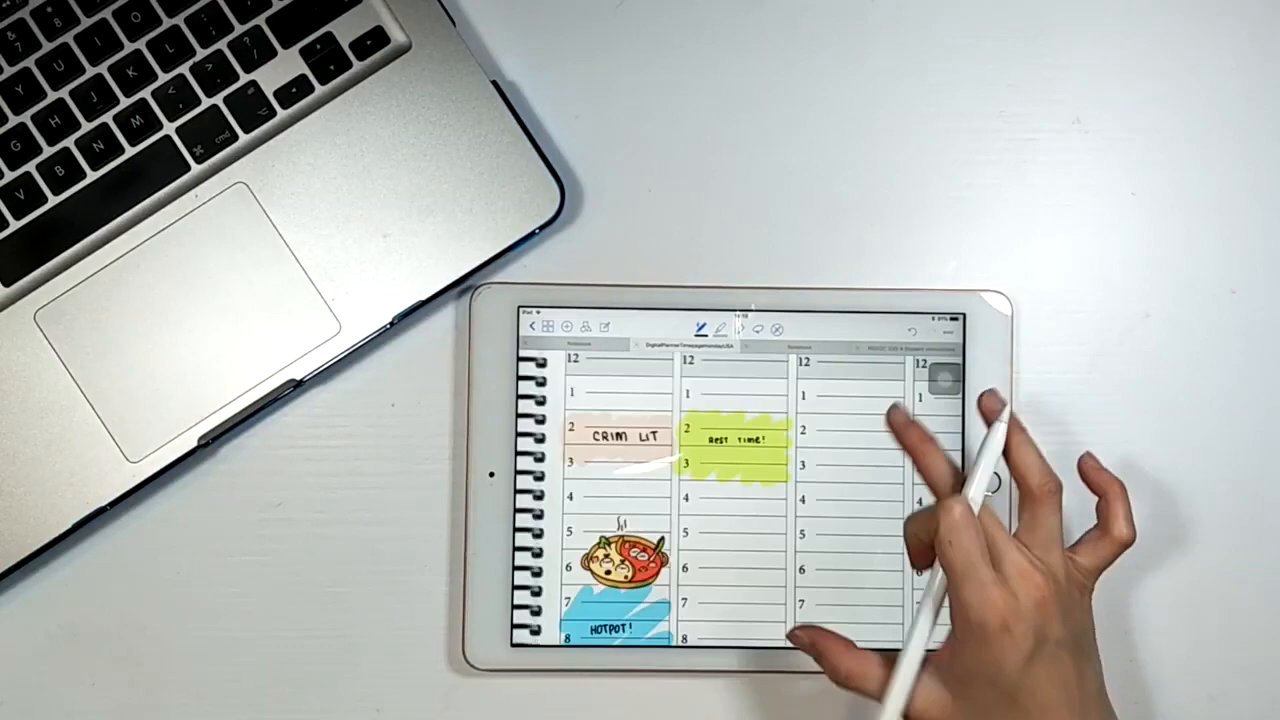
# Step: Handwrite GROCERY SHOPPING, DINNER and SHOWER over the pink, blue and yellow blocks
pyautogui.click(718, 328)
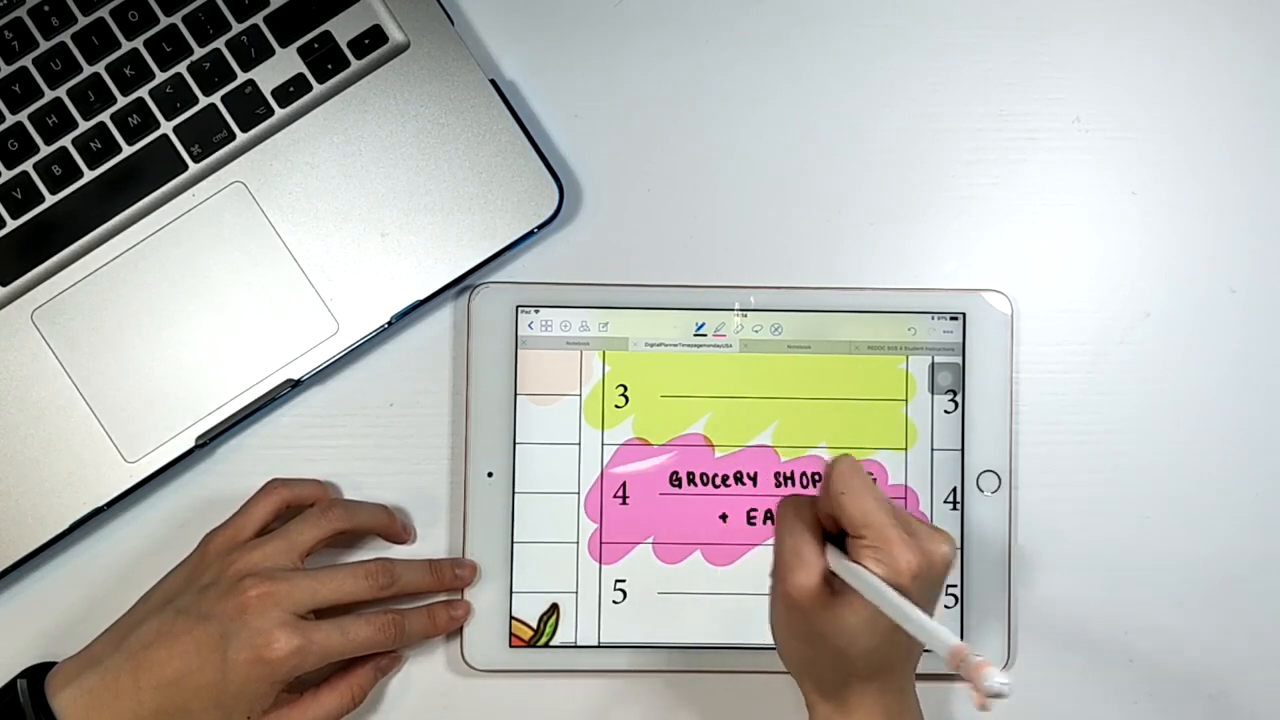
pyautogui.click(712, 328)
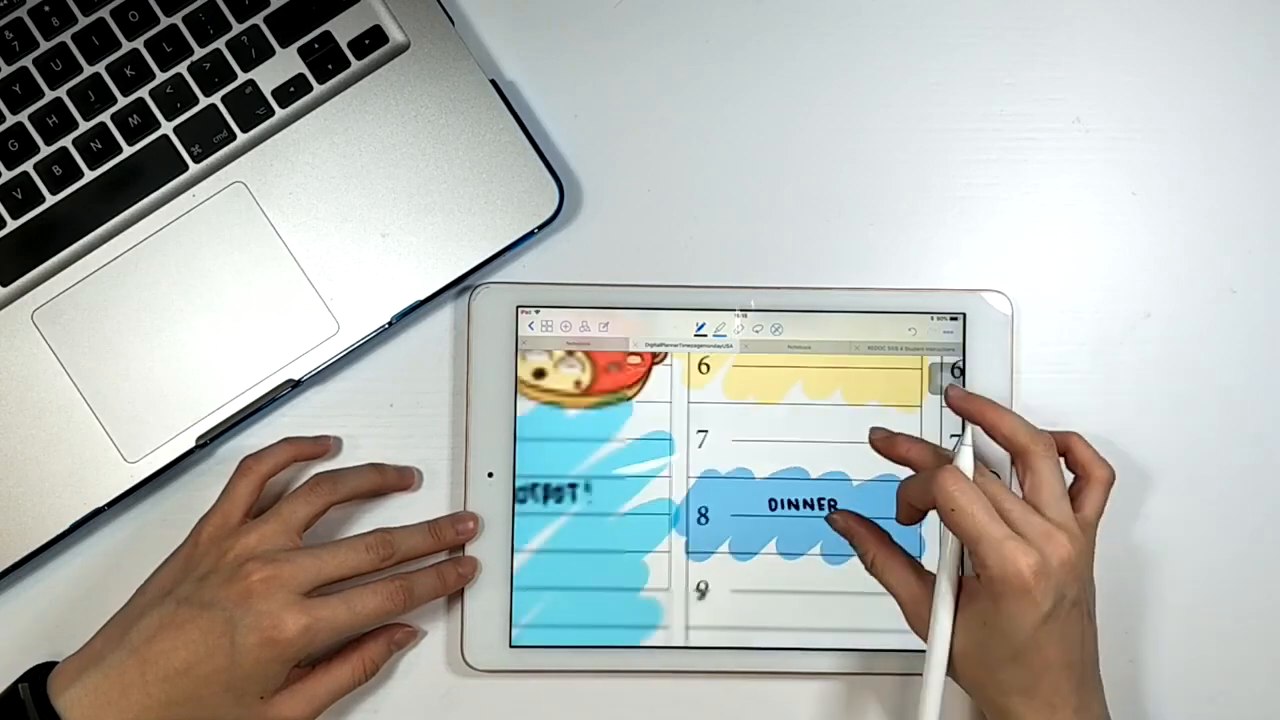
pyautogui.scroll(-3)
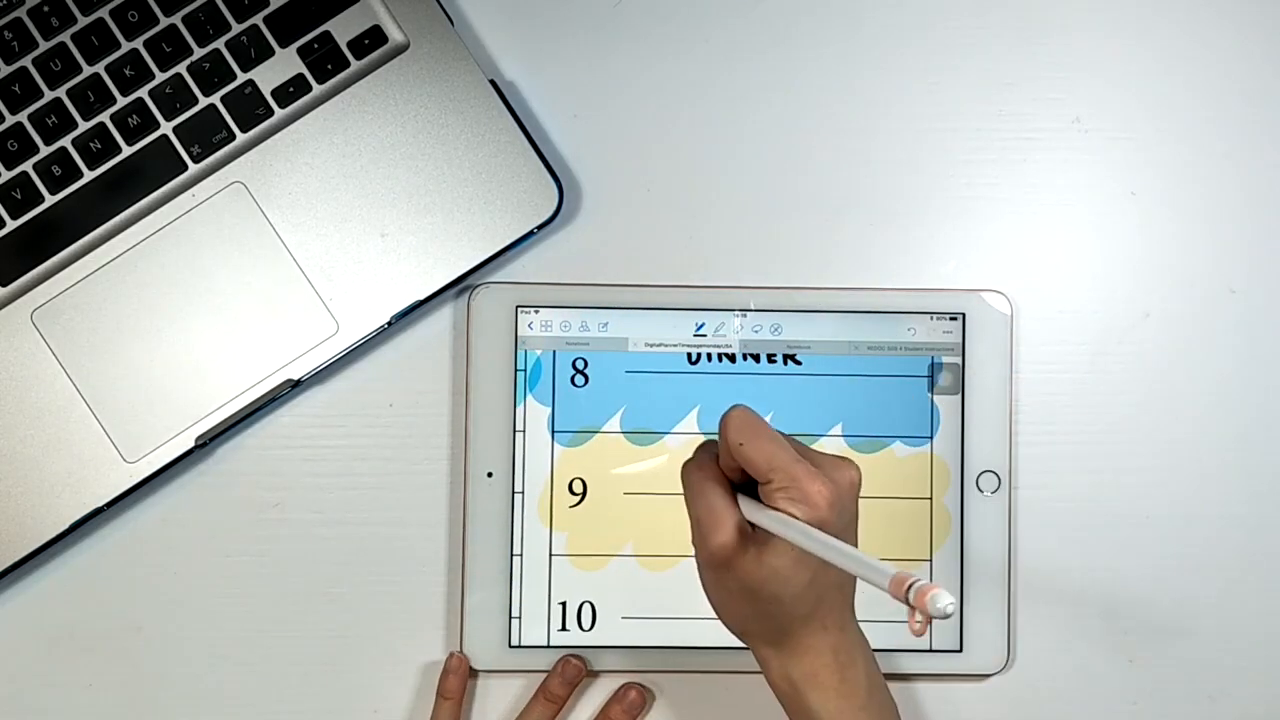
pyautogui.write('SHOWER')
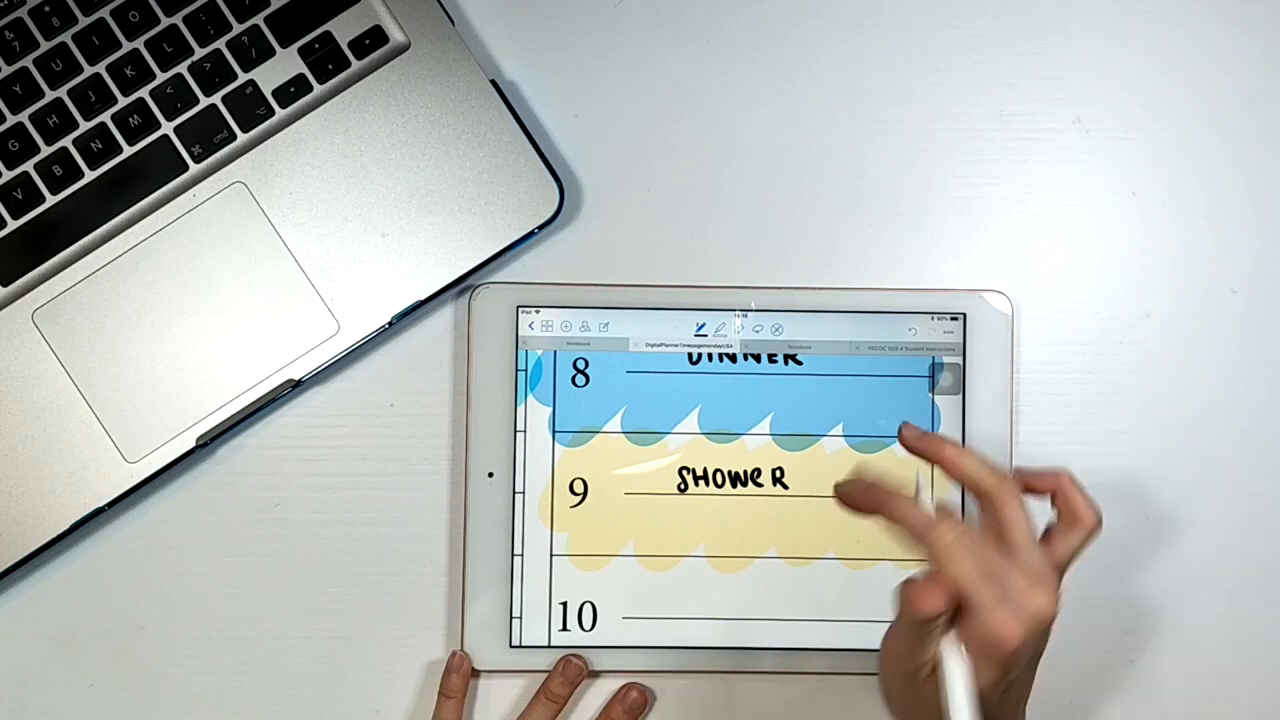
pyautogui.scroll(-3)
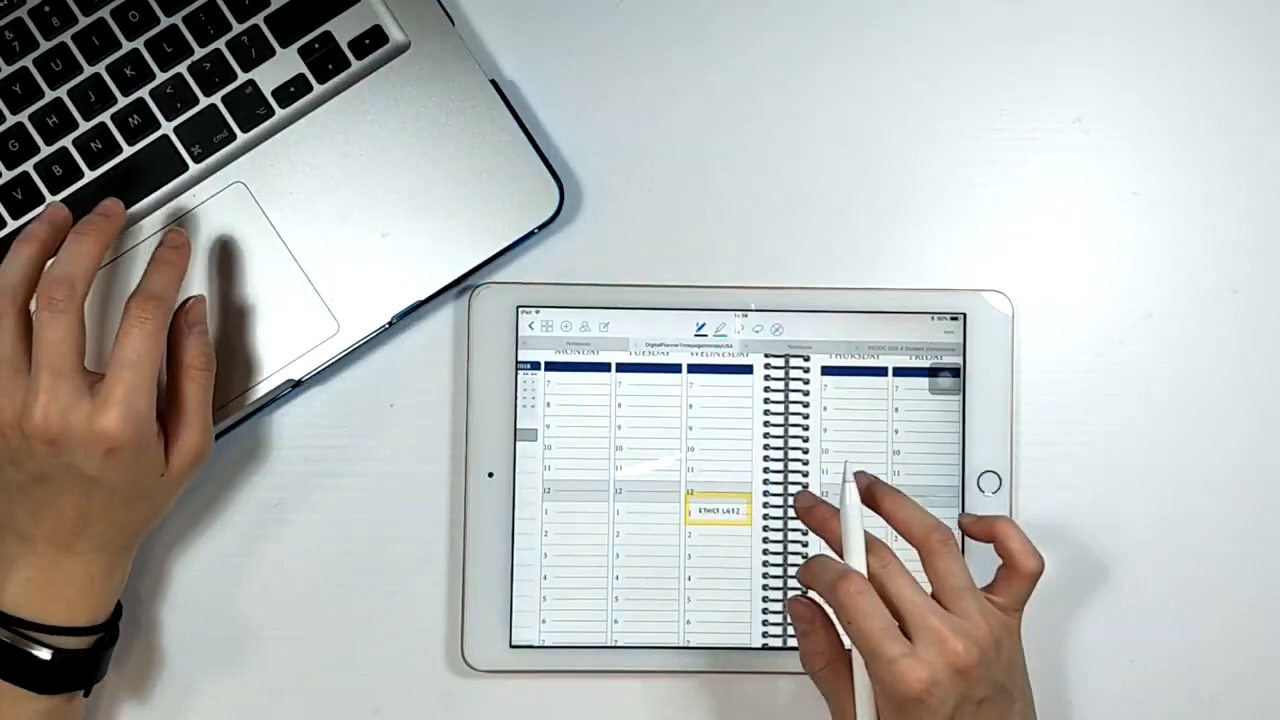
# Step: Paint colored hour blocks in the next day column and handwrite their tasks, including Crim Lit
pyautogui.click(720, 330)
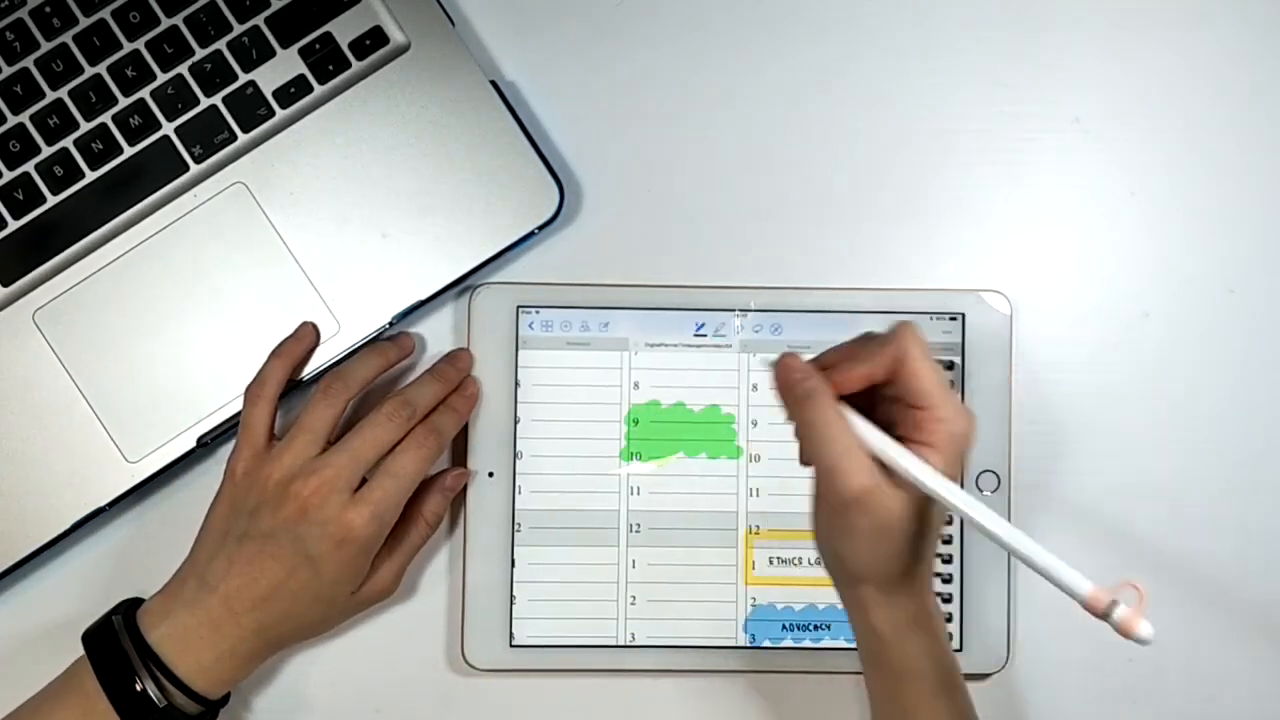
pyautogui.click(716, 330)
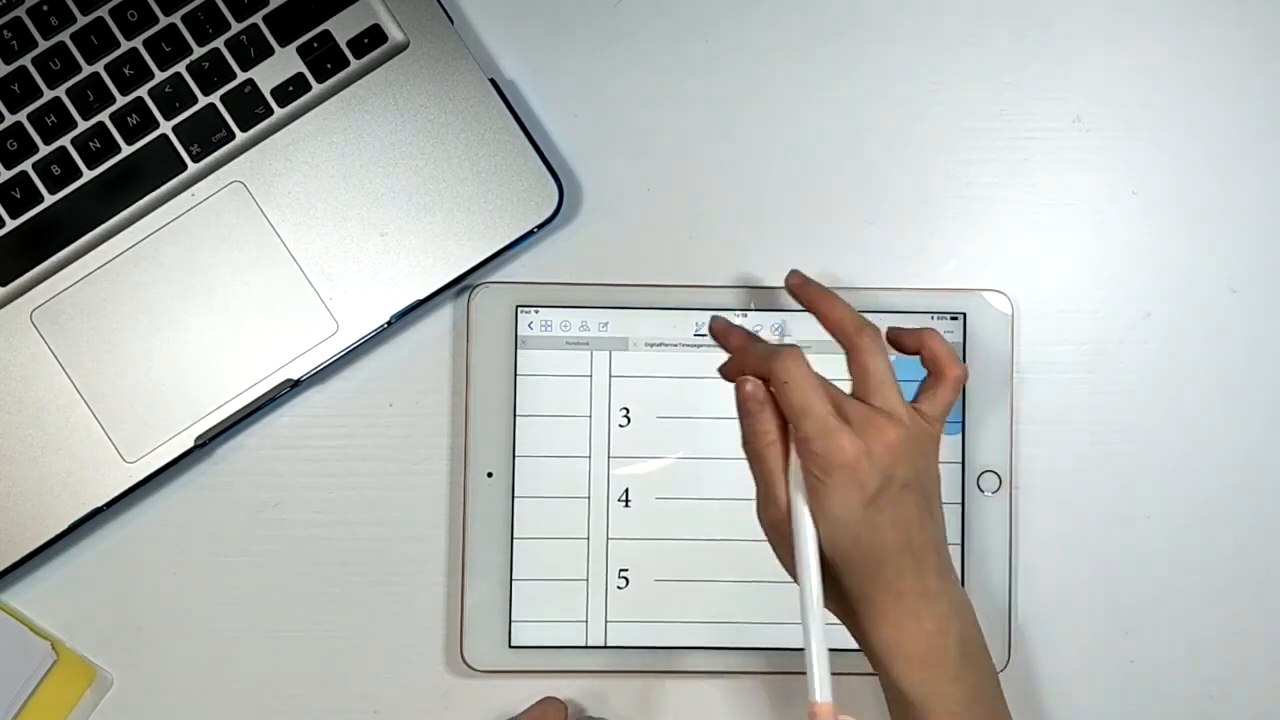
pyautogui.moveTo(620, 470); pyautogui.dragTo(860, 540)
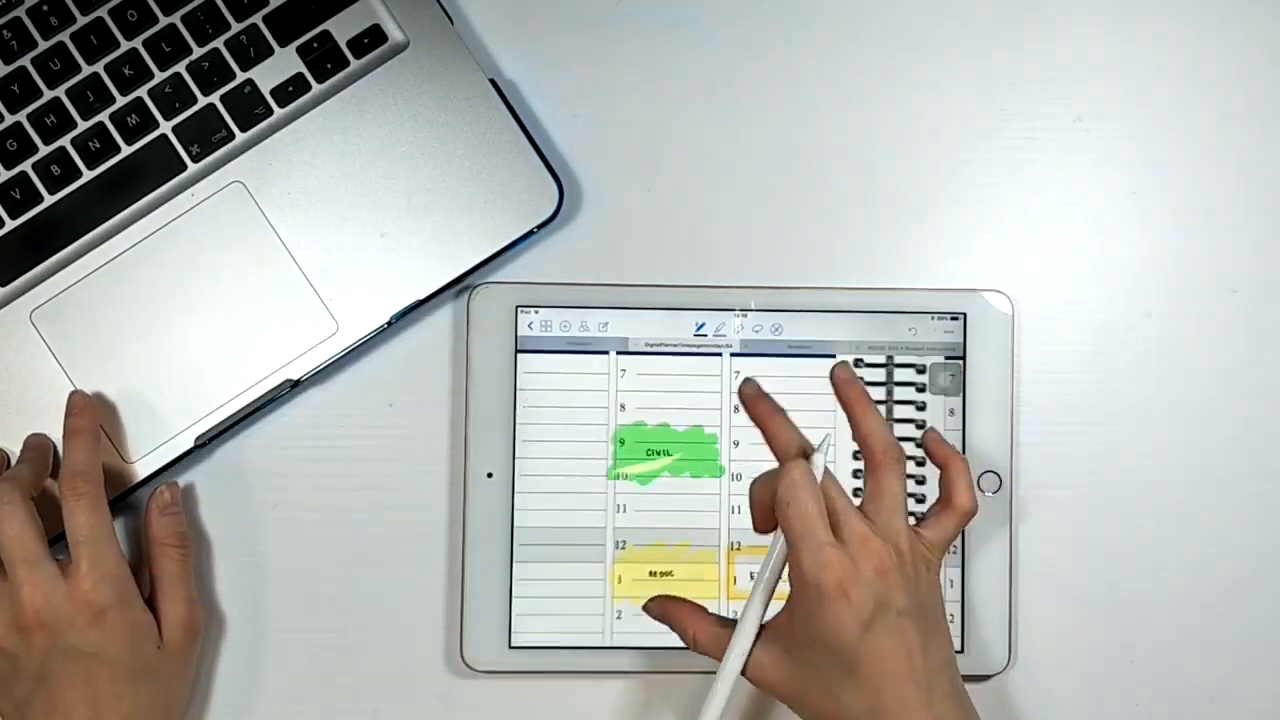
pyautogui.click(720, 328)
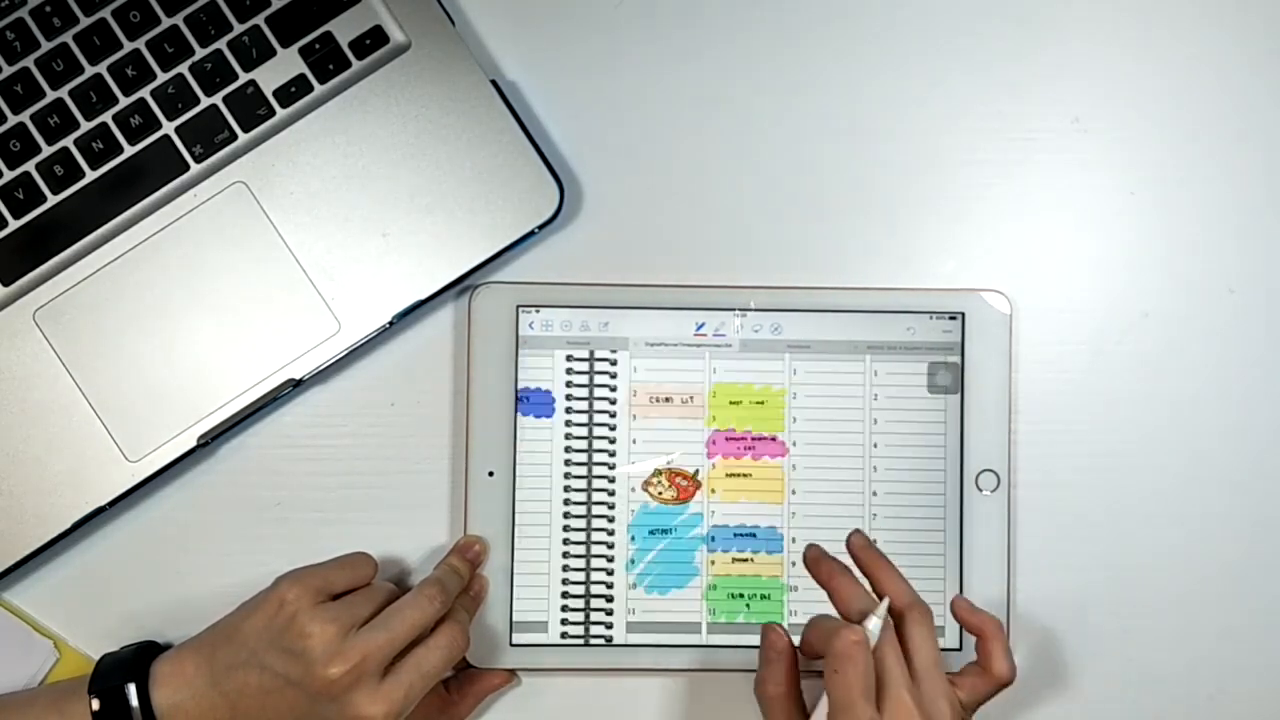
# Step: Handwrite a bulleted task list below the 11 o'clock line, starting 'Finish … advocacy'
pyautogui.scroll(-3)
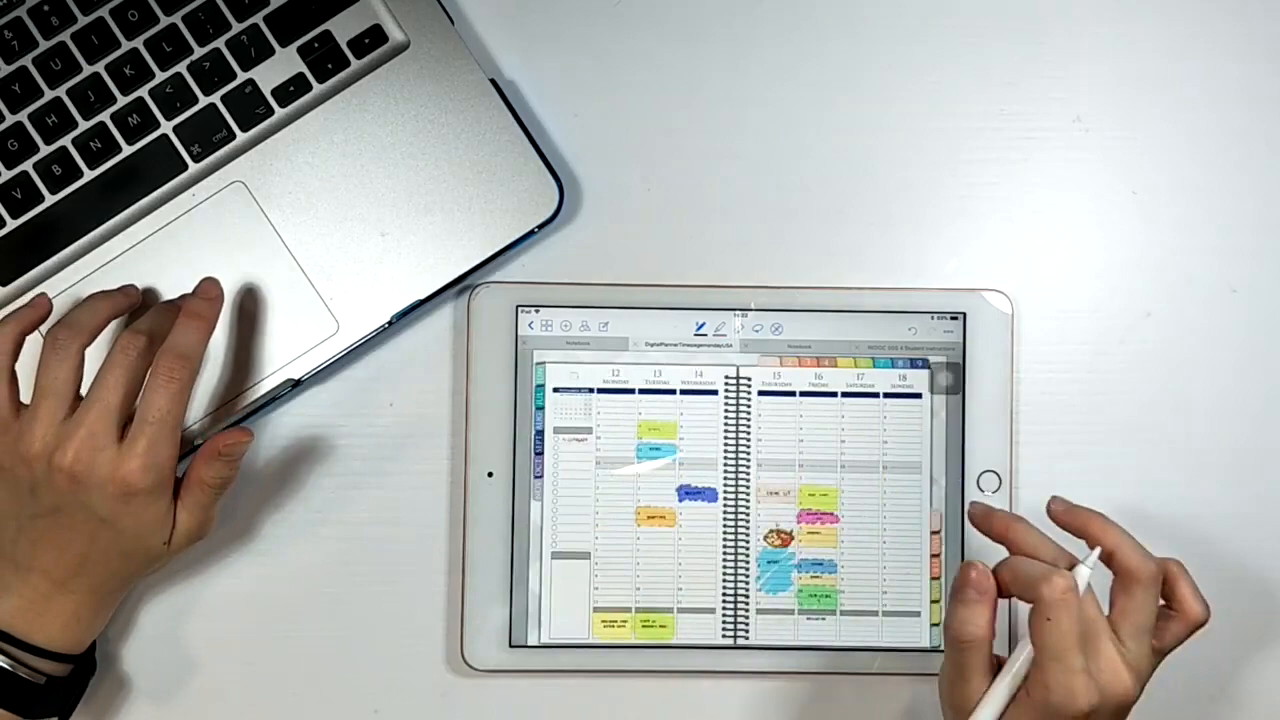
pyautogui.click(712, 328)
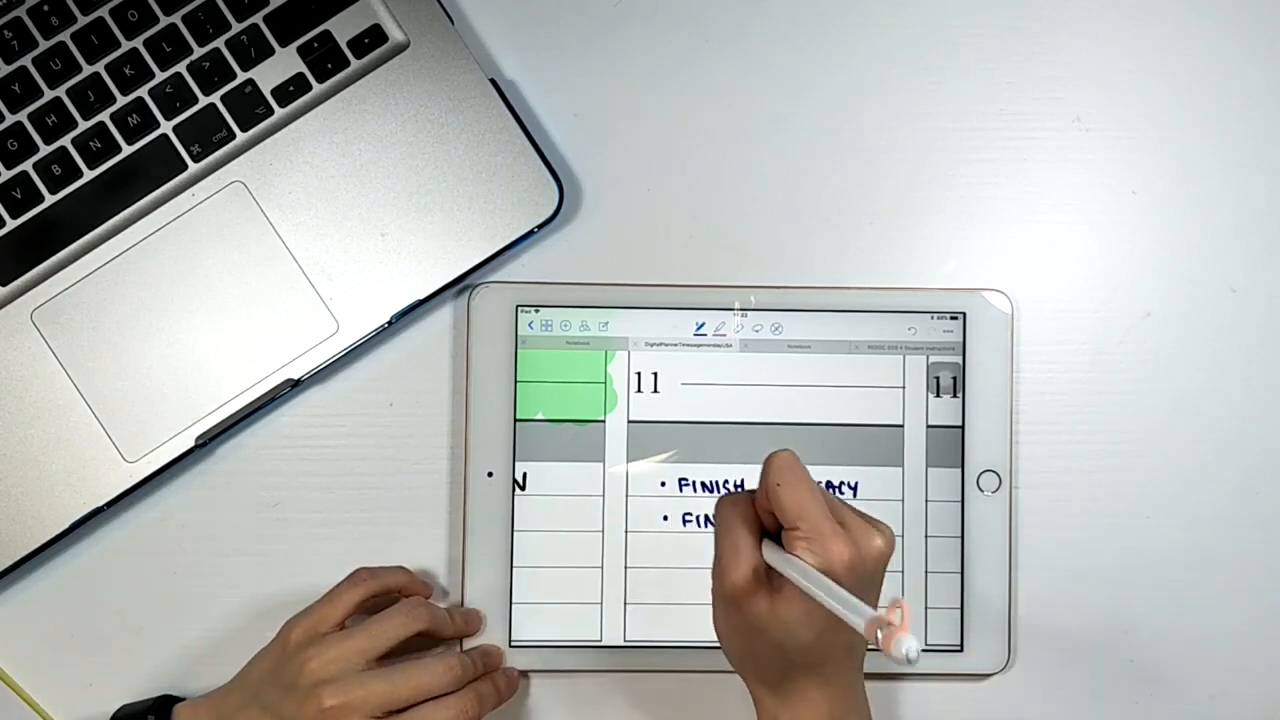
# Step: Highlight green, yellow and blue blocks on another day and label them CRIM LIT, LUNCH and application
pyautogui.scroll(-3)
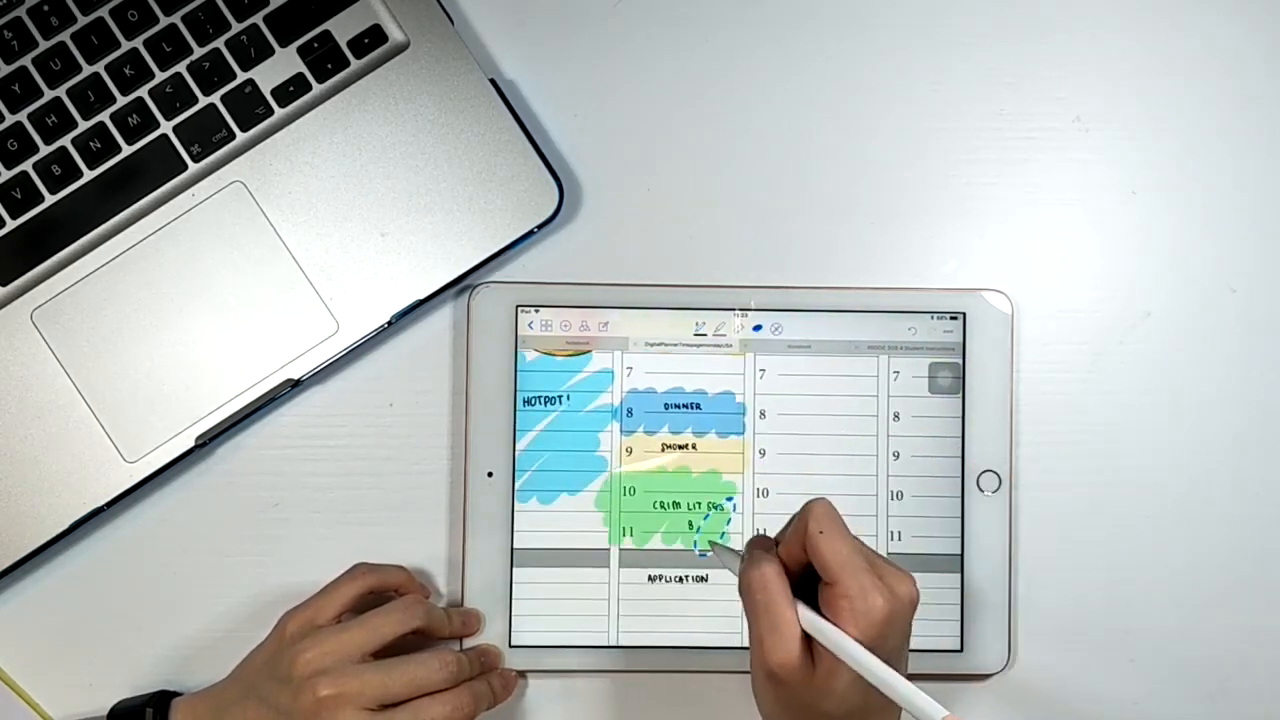
pyautogui.scroll(-3)
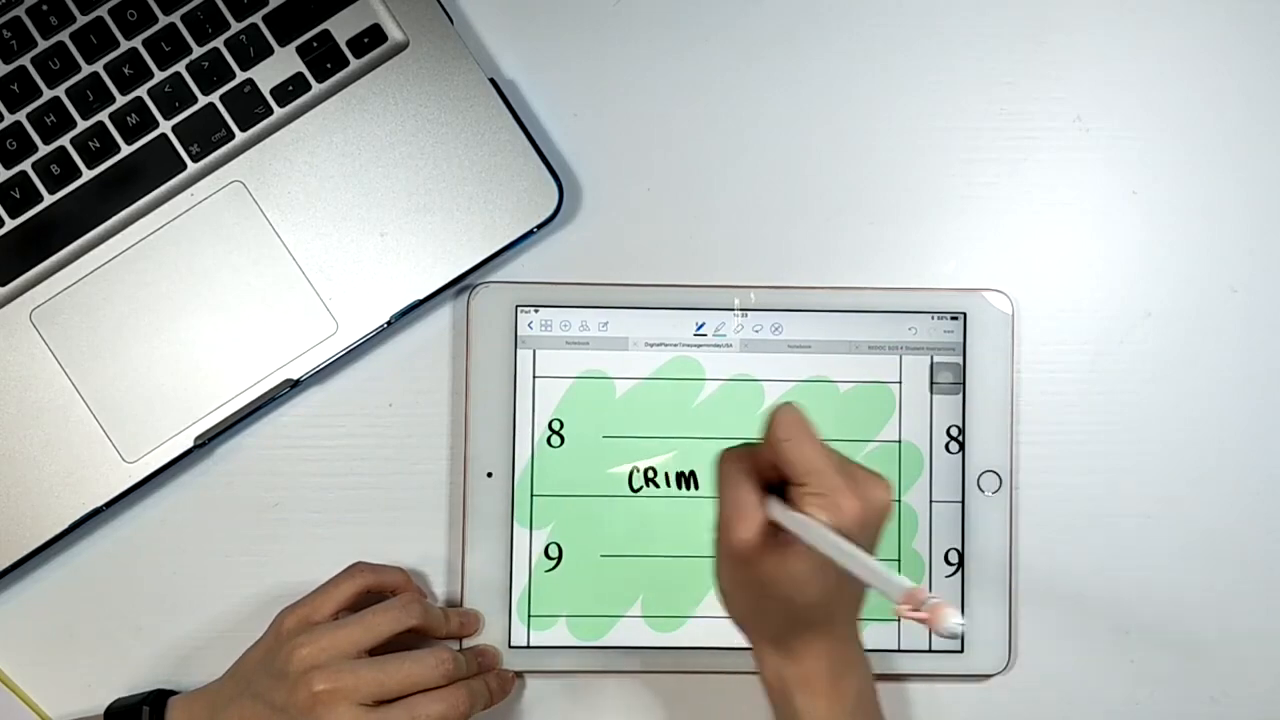
pyautogui.click(712, 330)
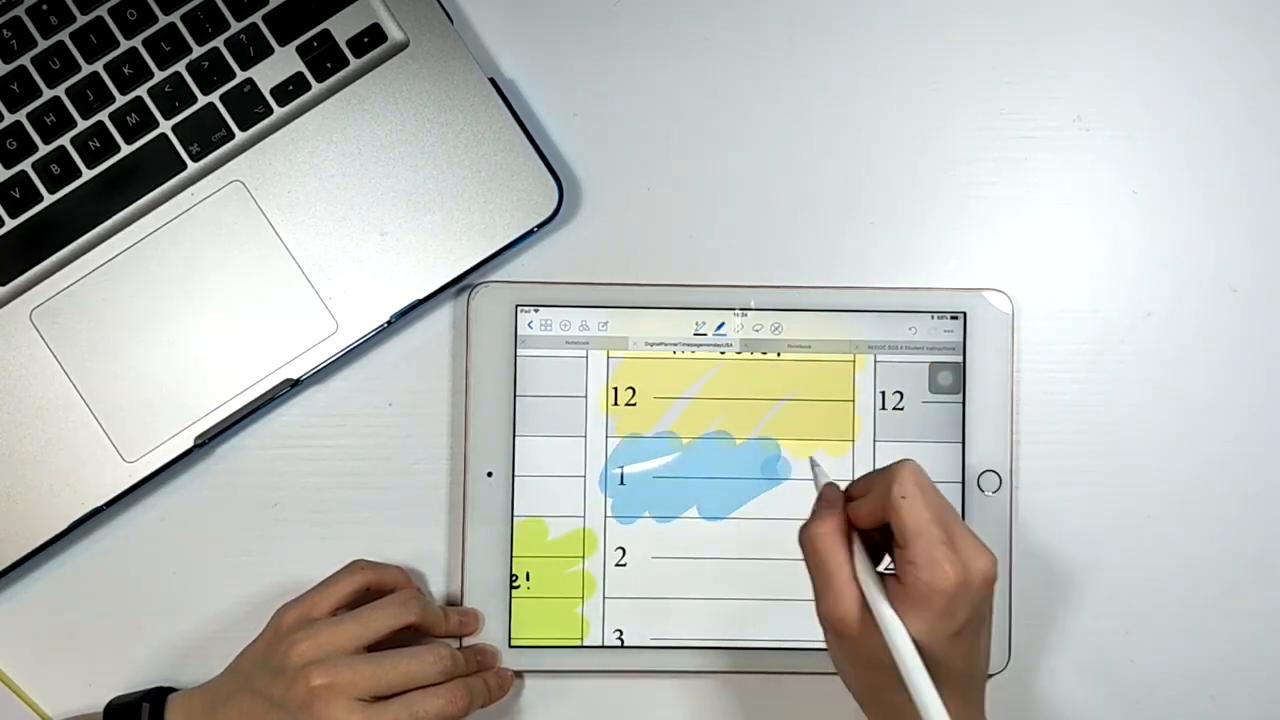
pyautogui.click(720, 328)
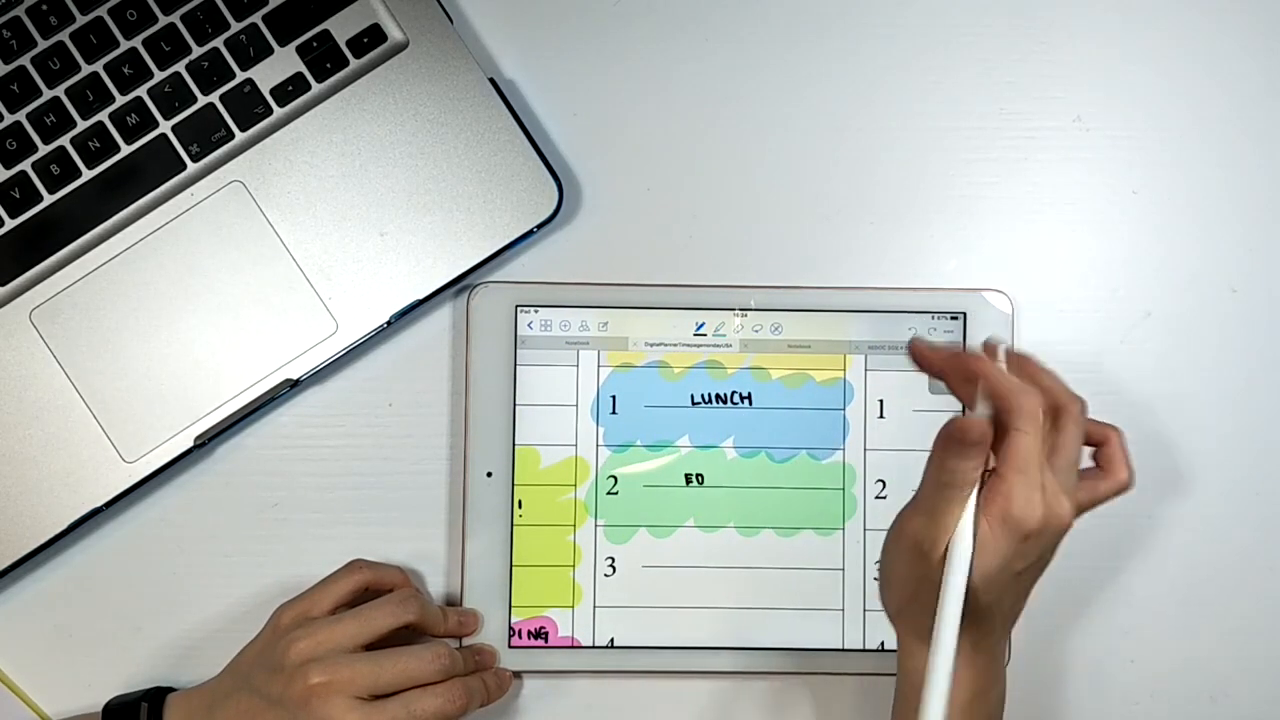
pyautogui.click(714, 328)
pyautogui.write('study hard car')
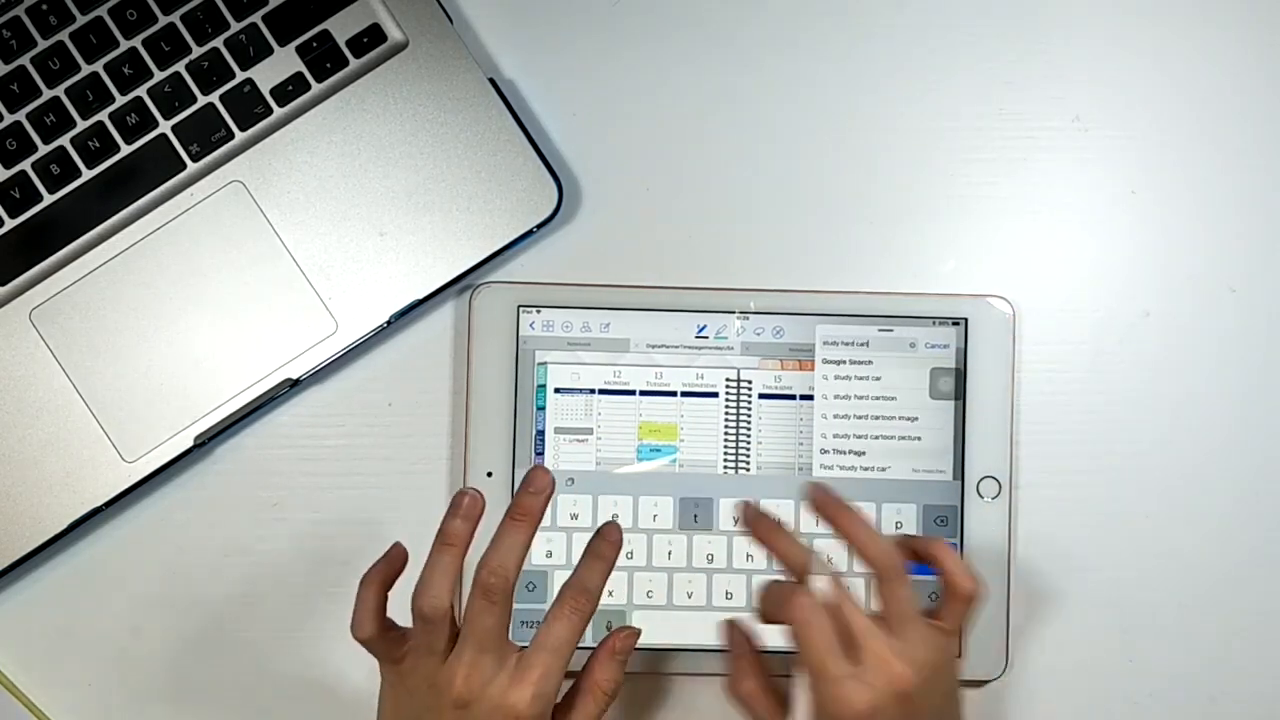
# Step: Choose a cartoon camera from the study hard cartoon results and trace around it for cropping
pyautogui.click(868, 396)
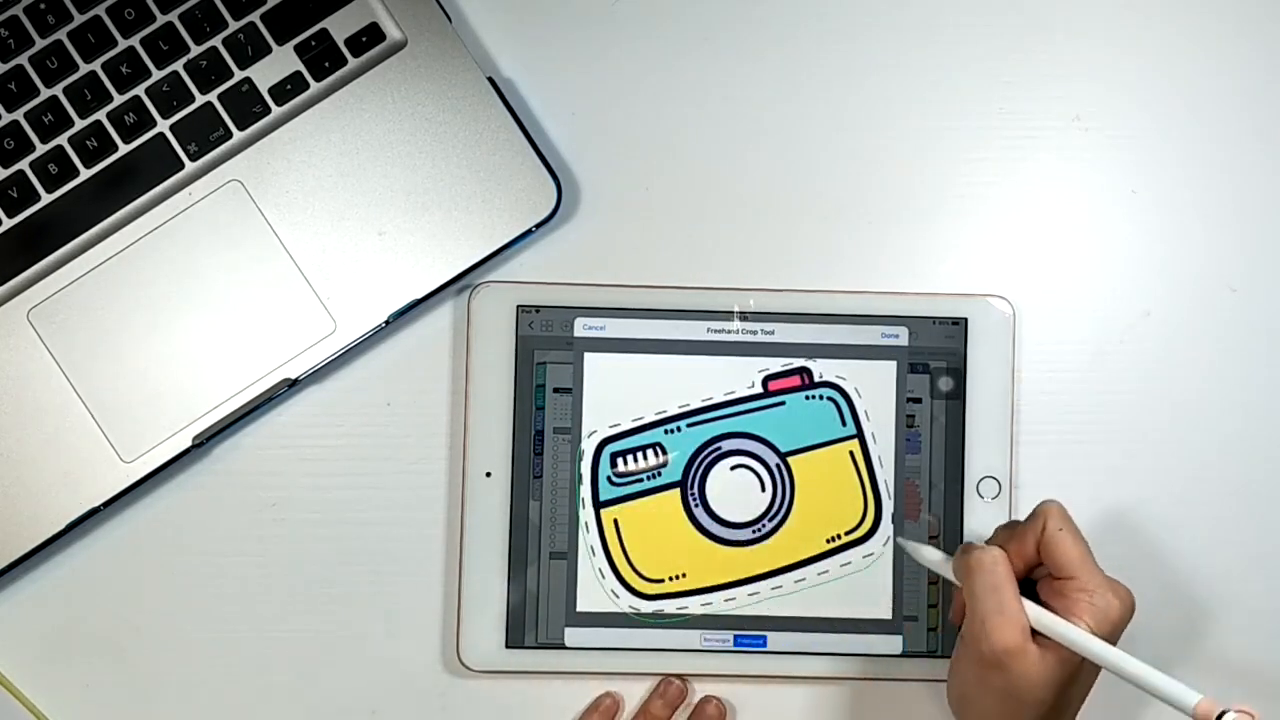
# Step: Finish the camera sticker, then trace around the stressed cartoon girl to crop her out
pyautogui.click(888, 336)
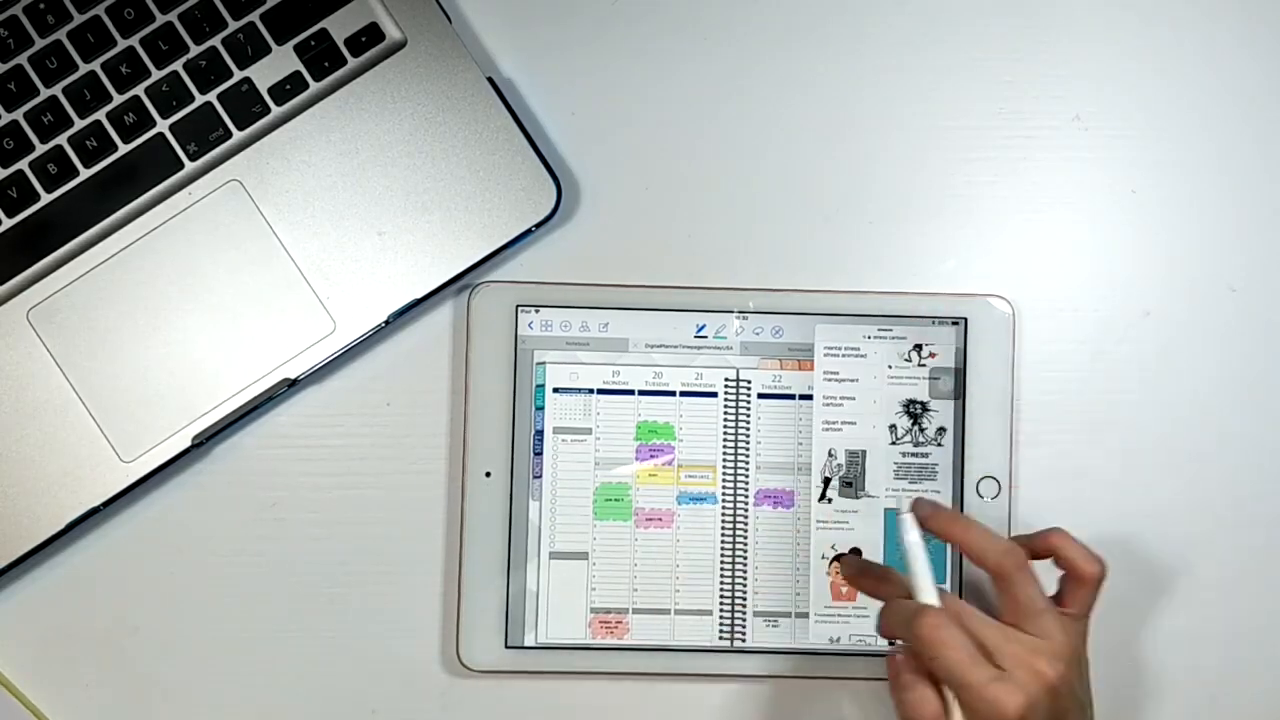
pyautogui.click(844, 576)
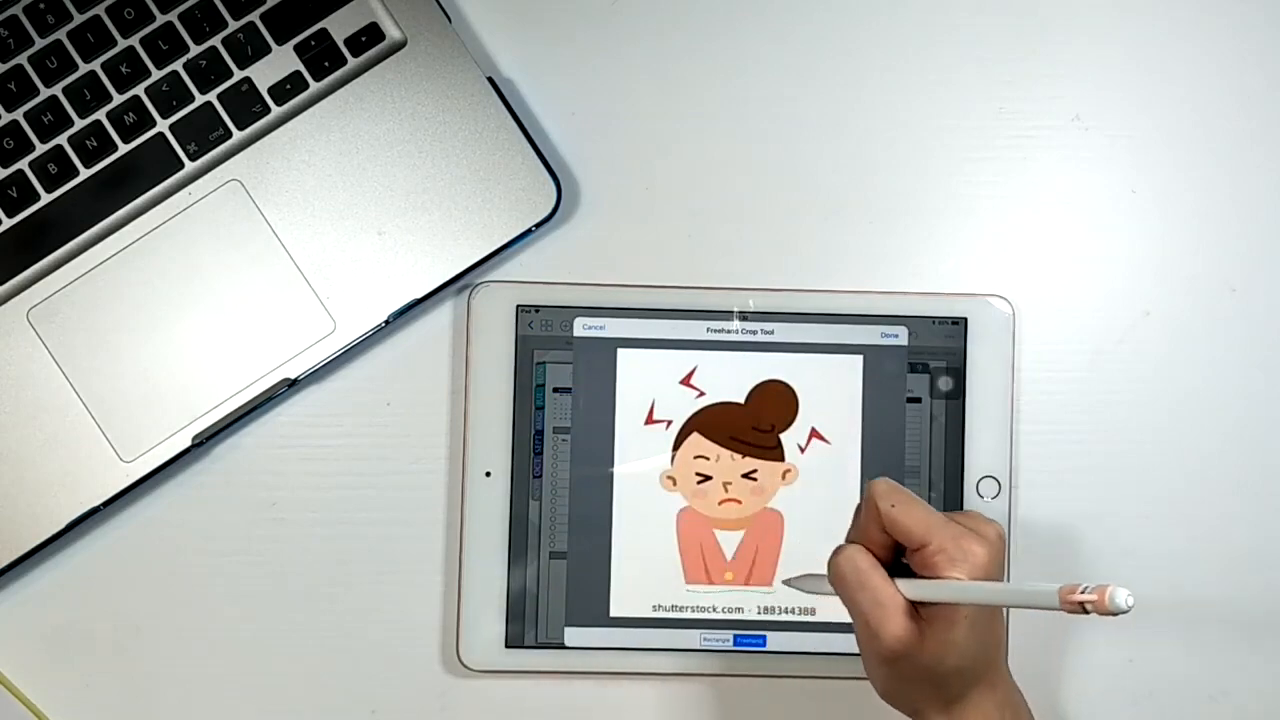
pyautogui.moveTo(850, 520); pyautogui.dragTo(700, 420)
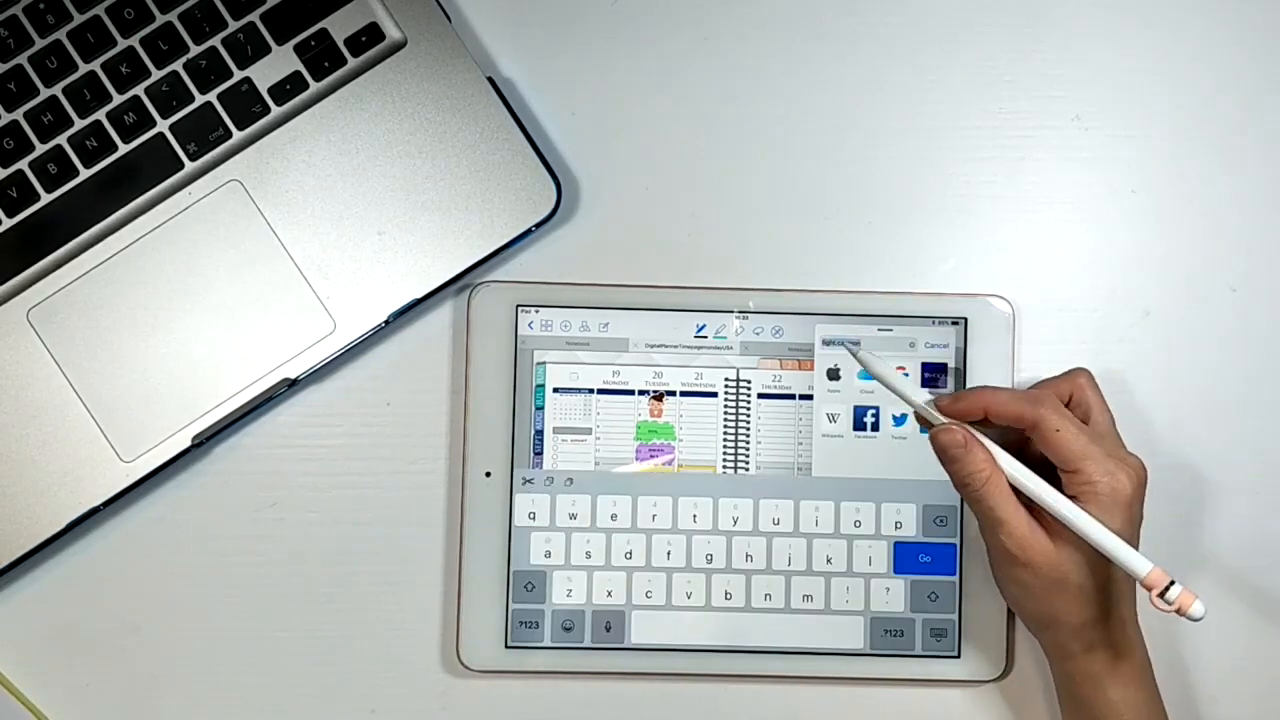
# Step: Search the web panel for 'cartoon' images
pyautogui.write('artoon')
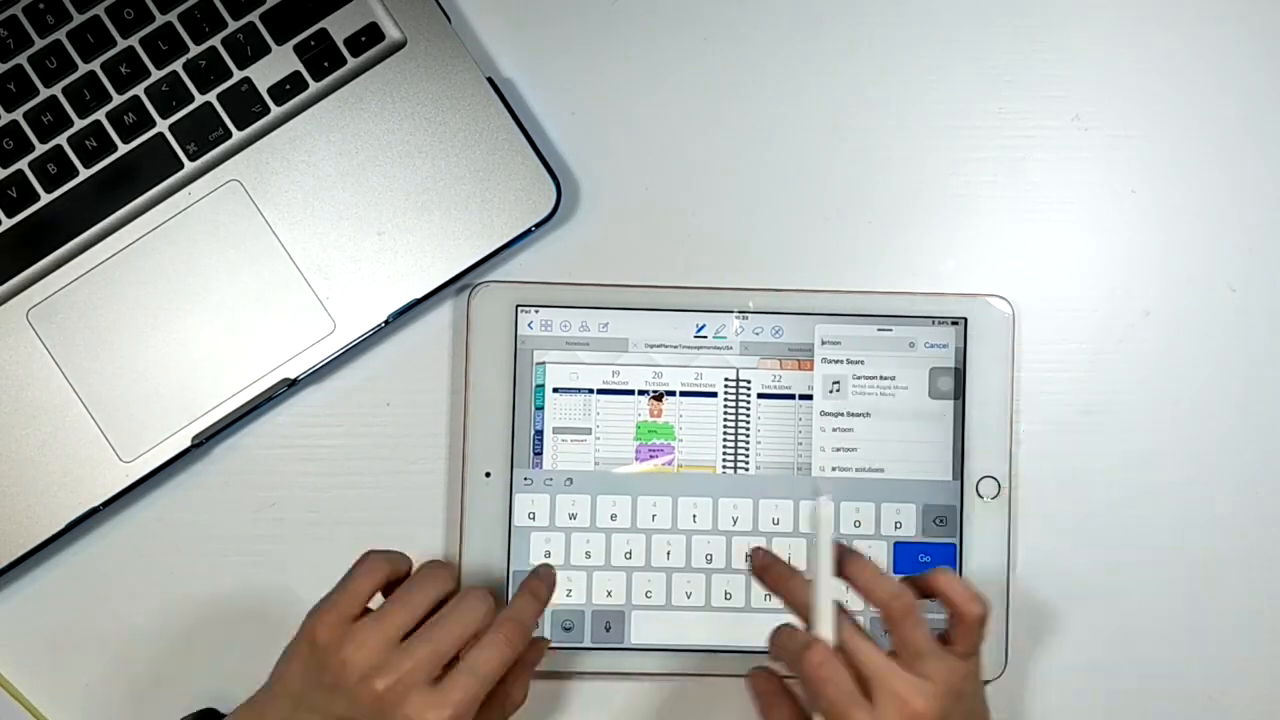
pyautogui.click(922, 558)
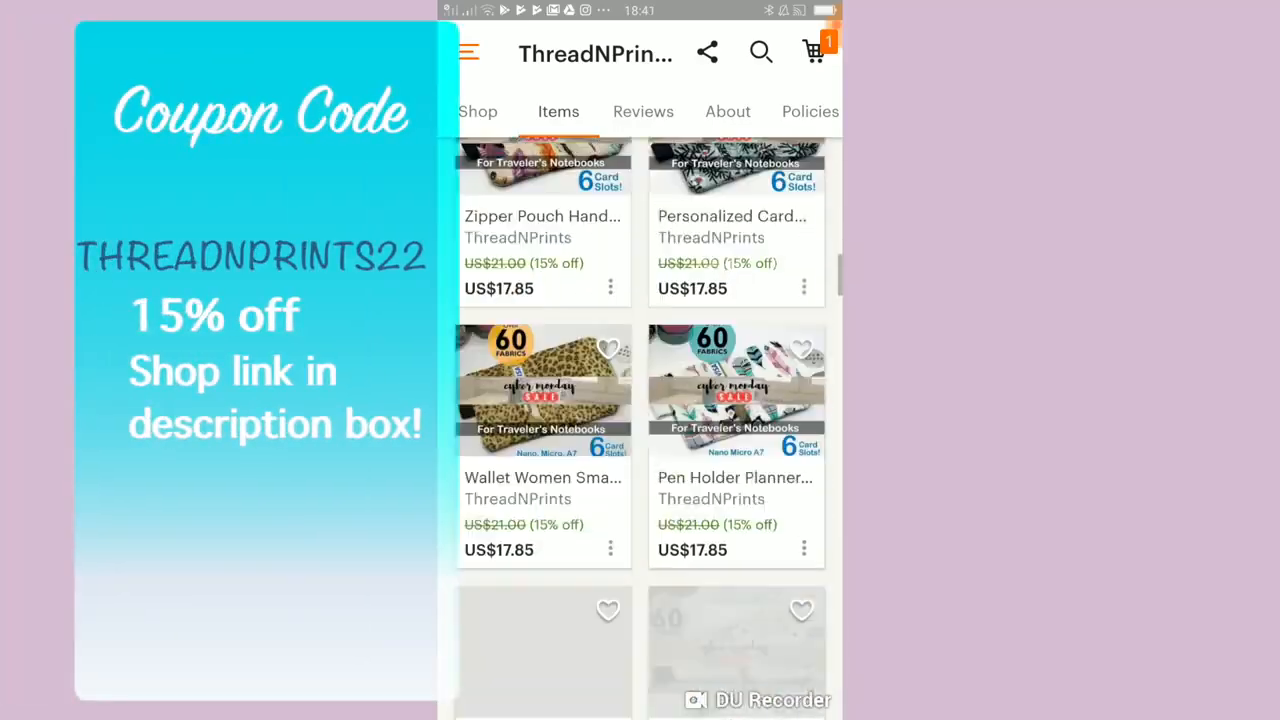
pyautogui.scroll(-3)
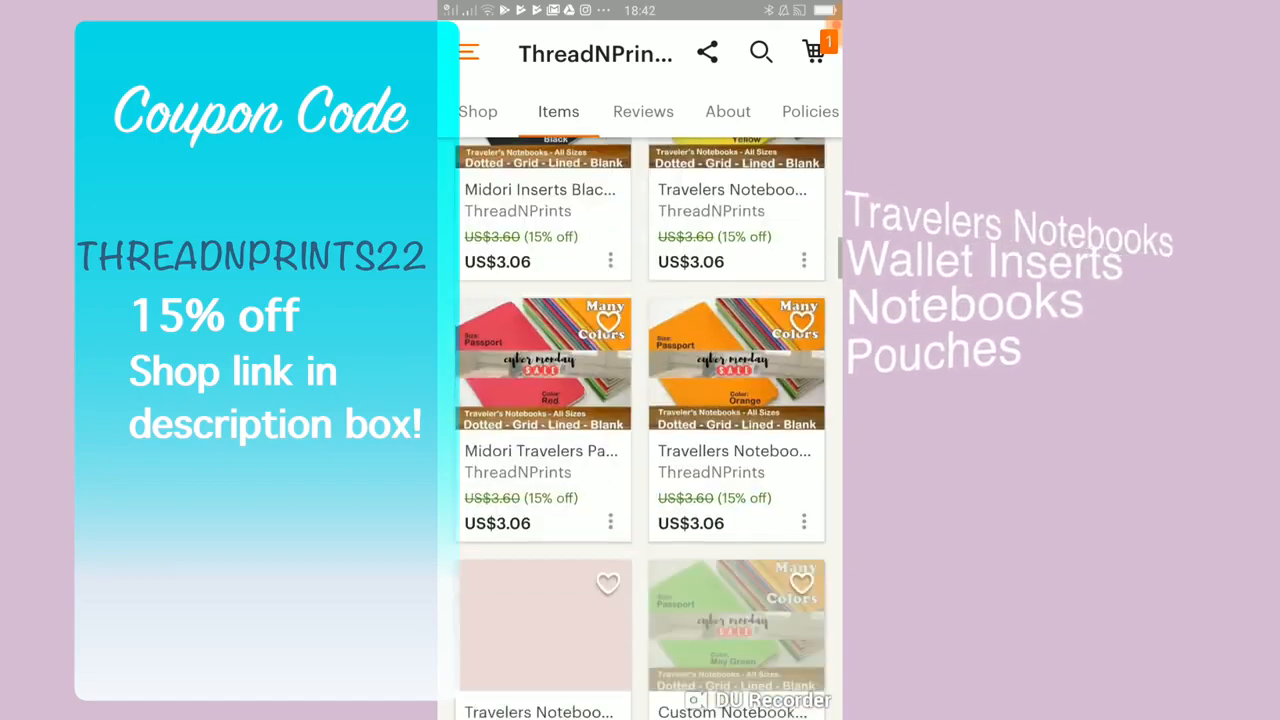
pyautogui.scroll(-3)
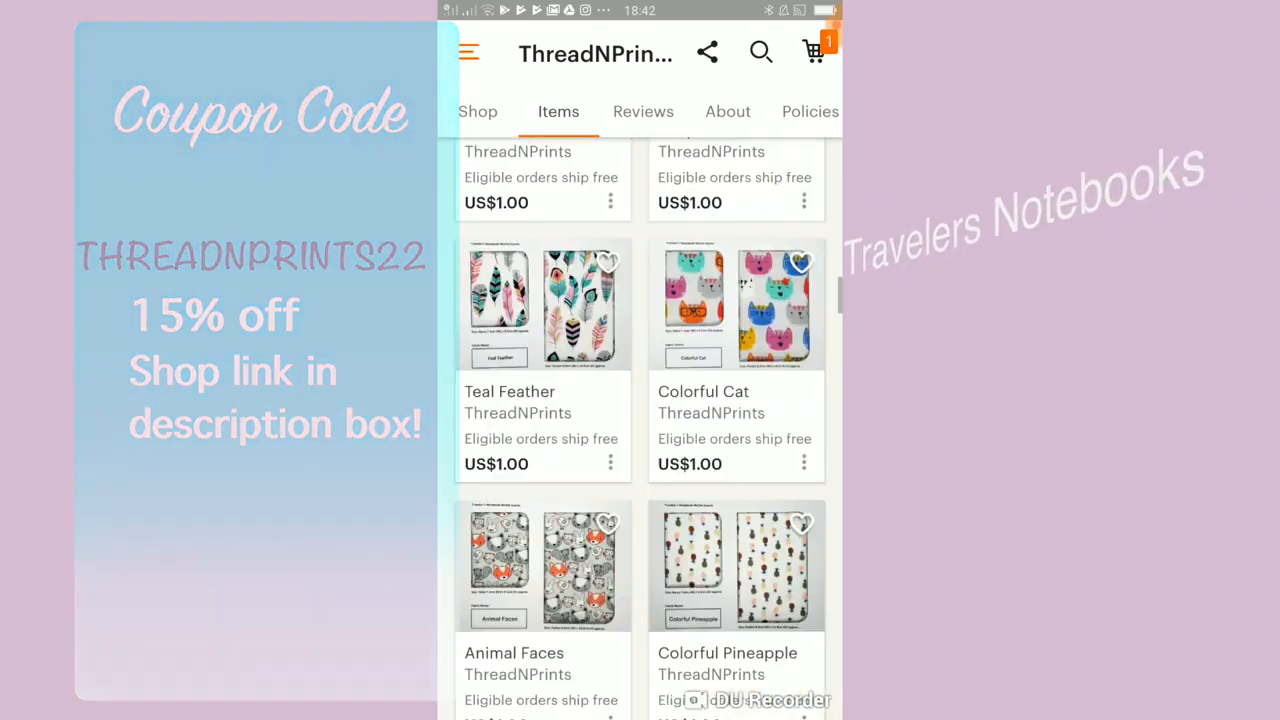